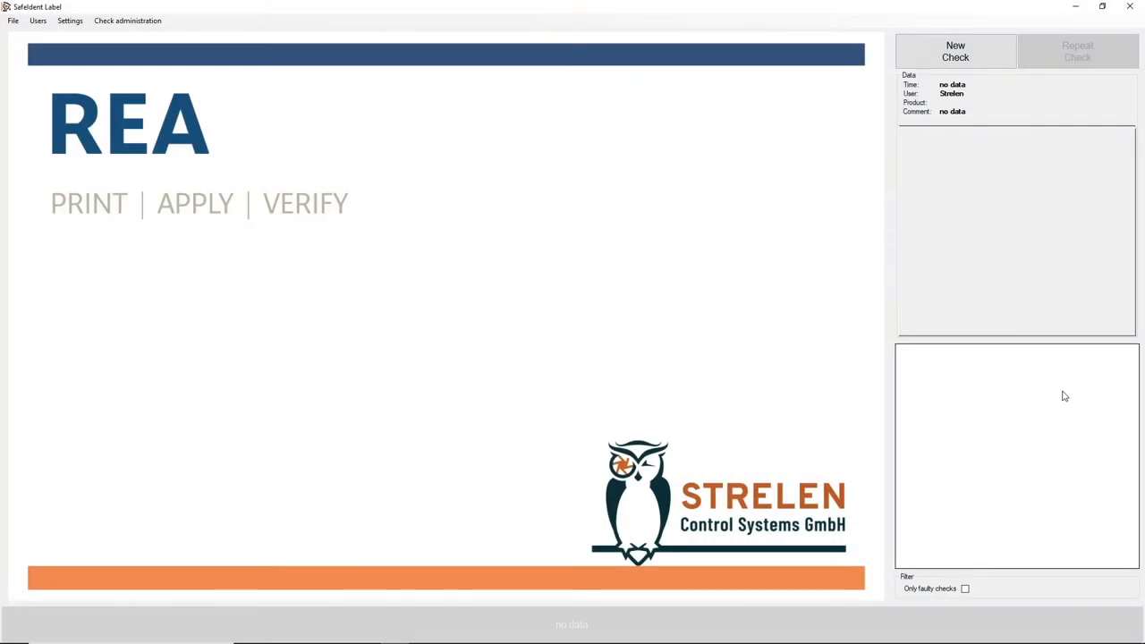
- Start a new label check, bringing up the empty data entry form over the live image
left_click(956, 51)
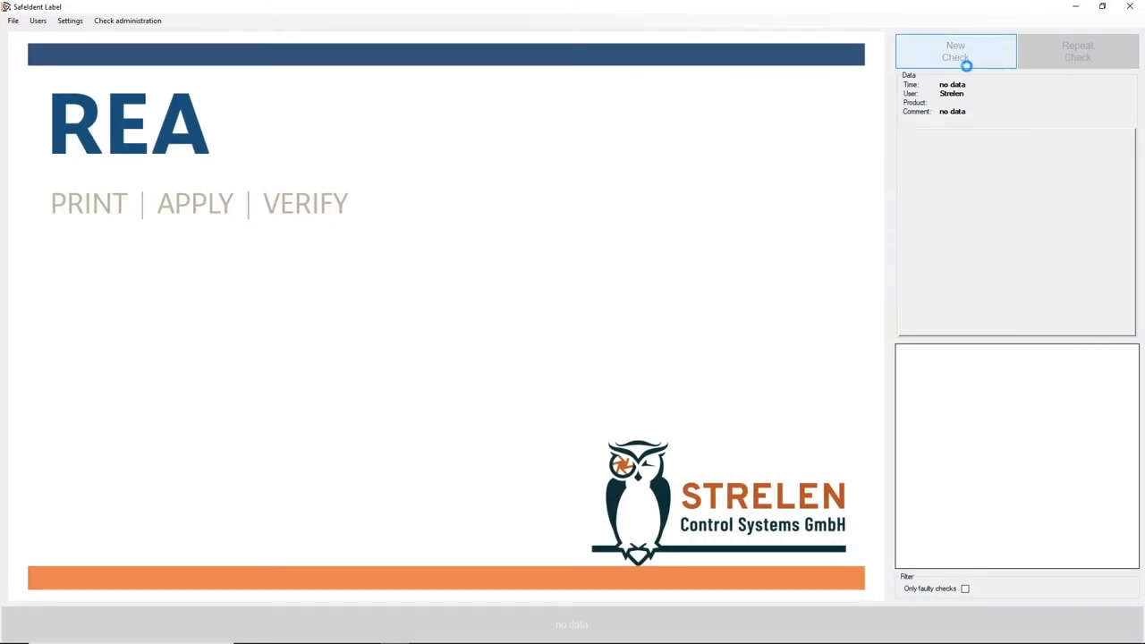
left_click(956, 50)
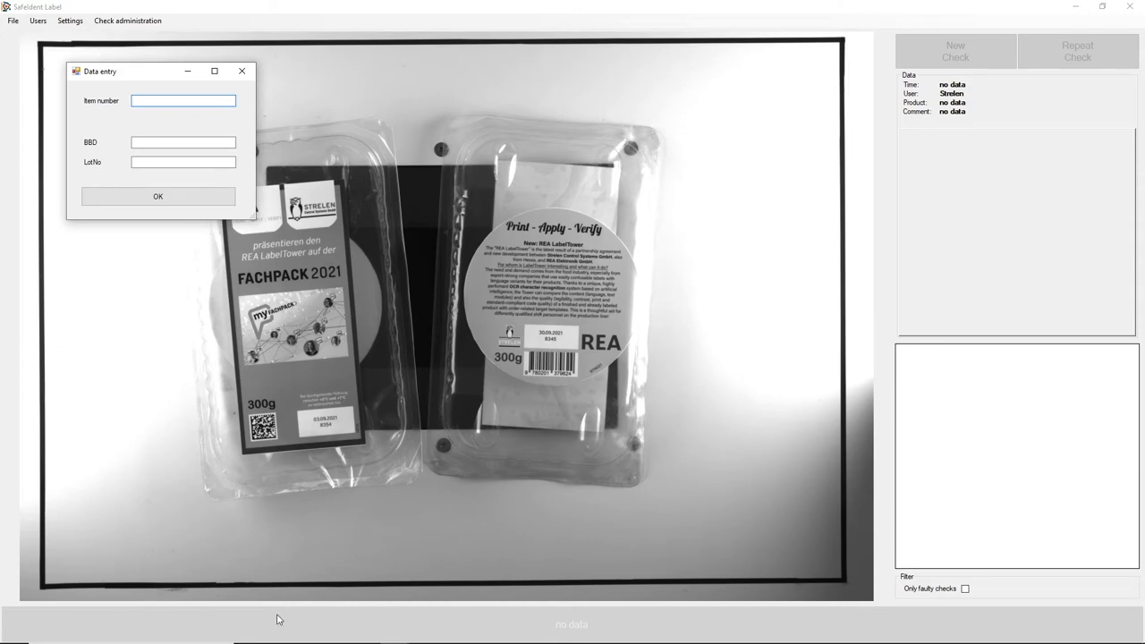
- Enter item number A12345 with best-before 30.09.2021 and lot 8345 and submit
left_click(183, 100)
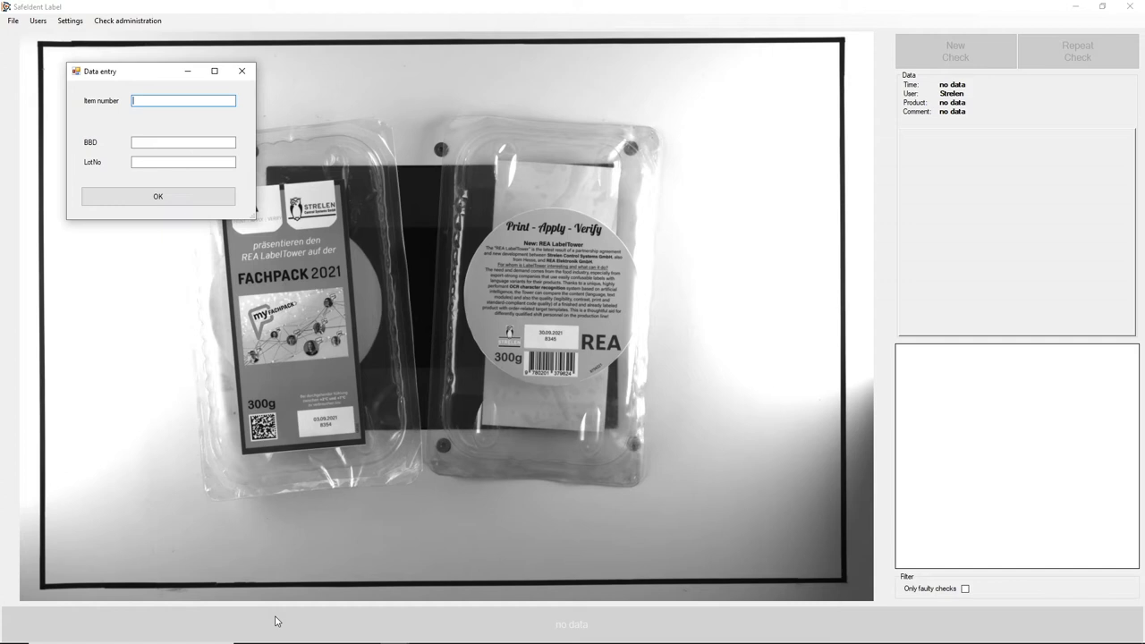
type("A12345")
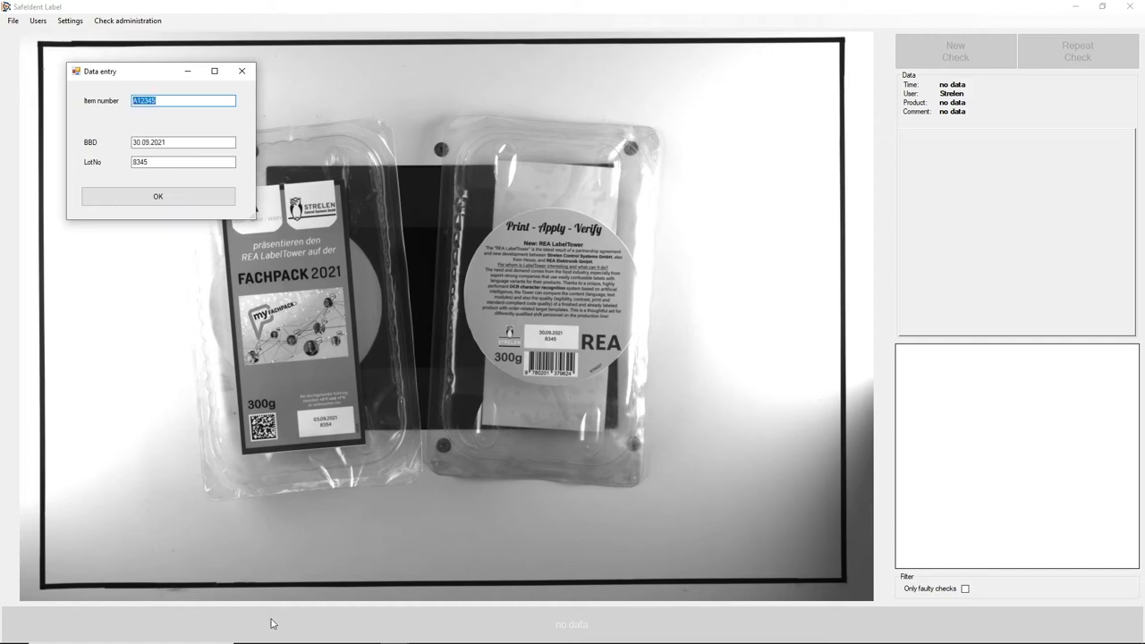
left_click(157, 195)
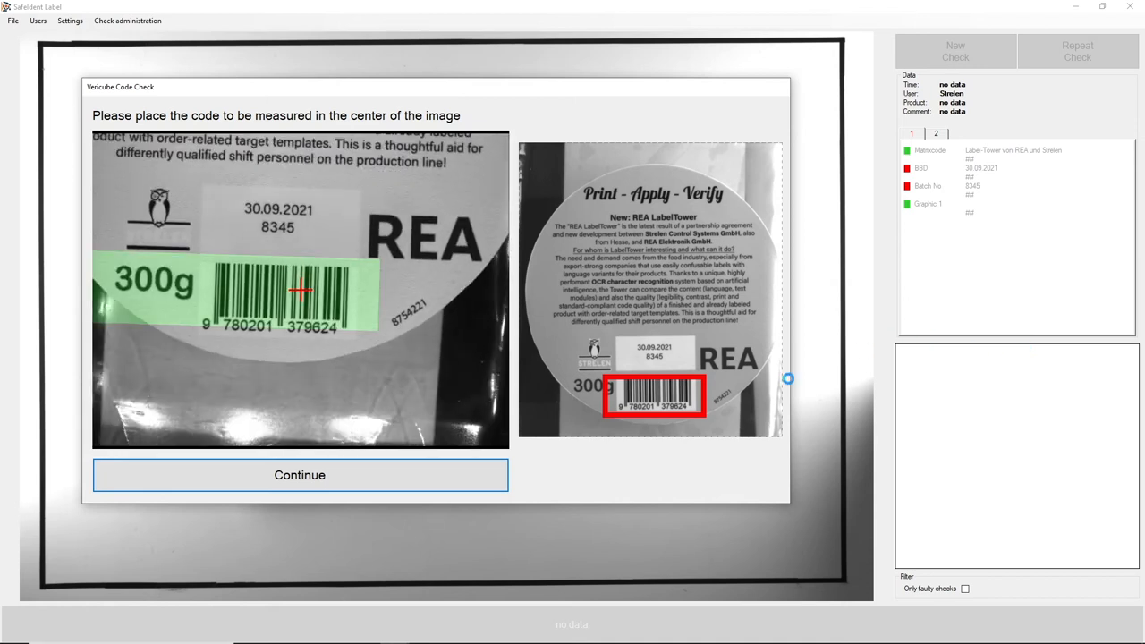
- Continue from the centred barcode in the code check so the inspection runs
left_click(300, 476)
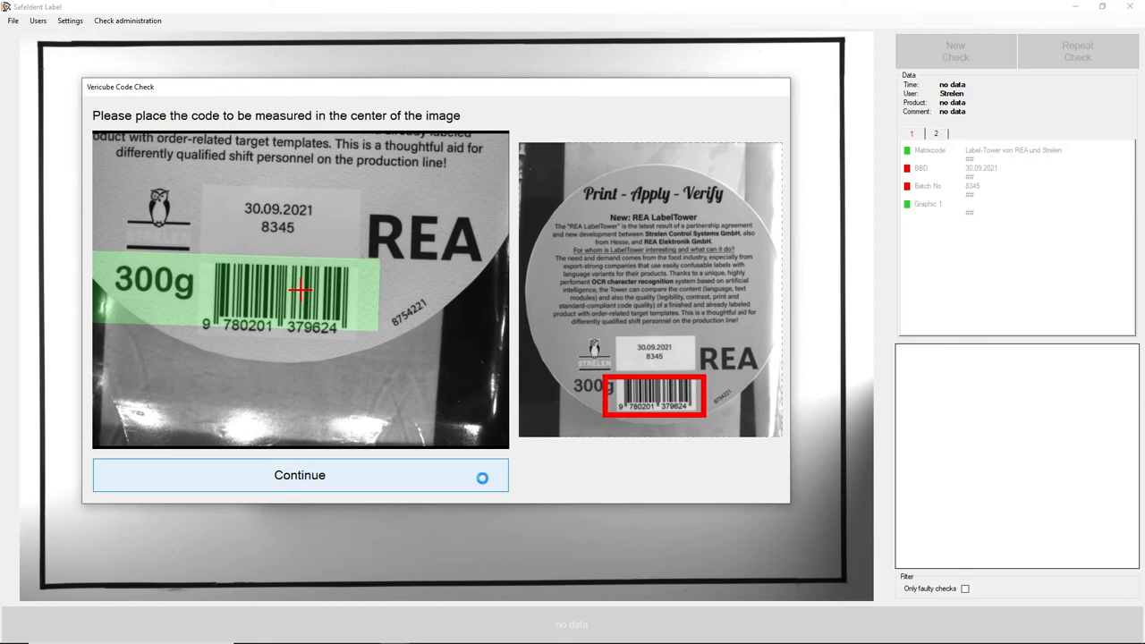
left_click(301, 476)
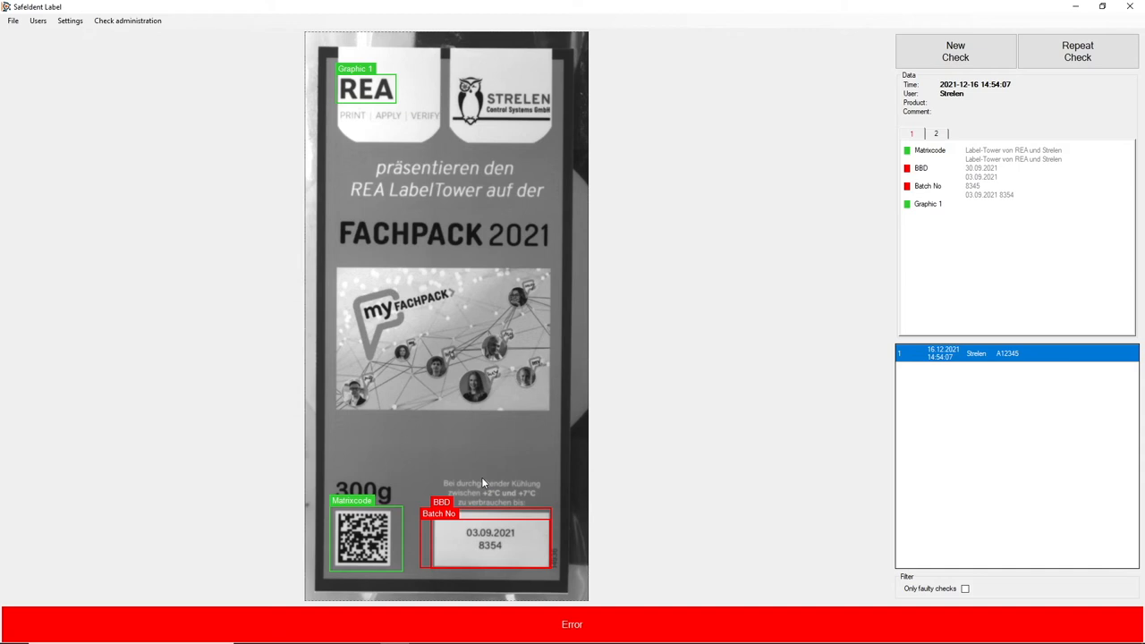
mouse_move(641, 458)
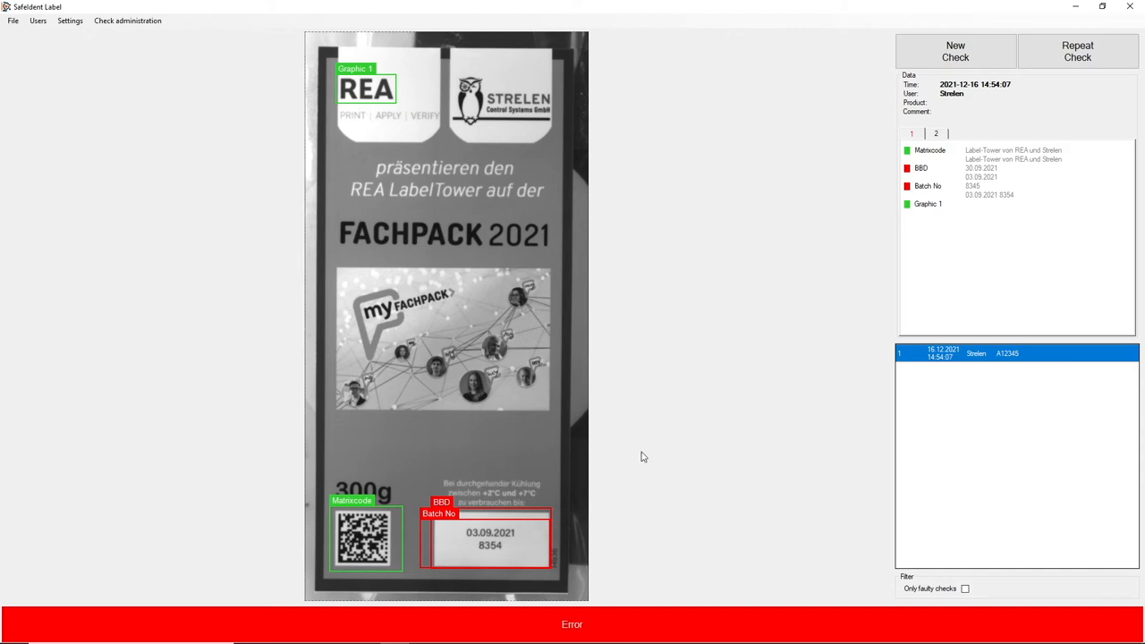
mouse_move(981, 417)
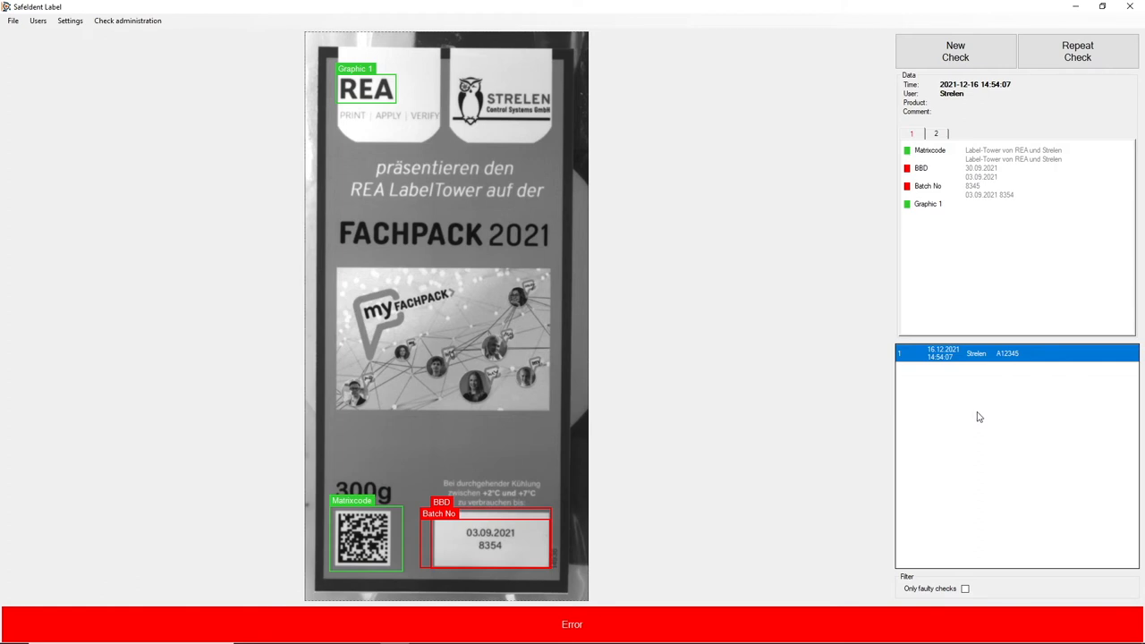
mouse_move(959, 408)
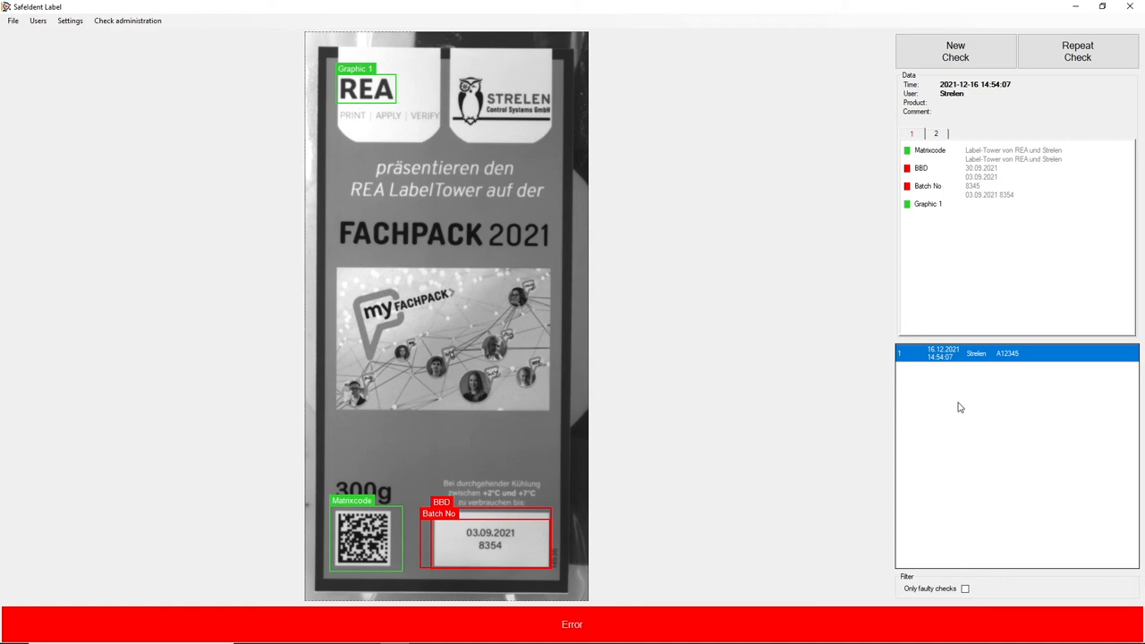
- After the red BBD and Batch No error result, start another check of the label
left_click(955, 50)
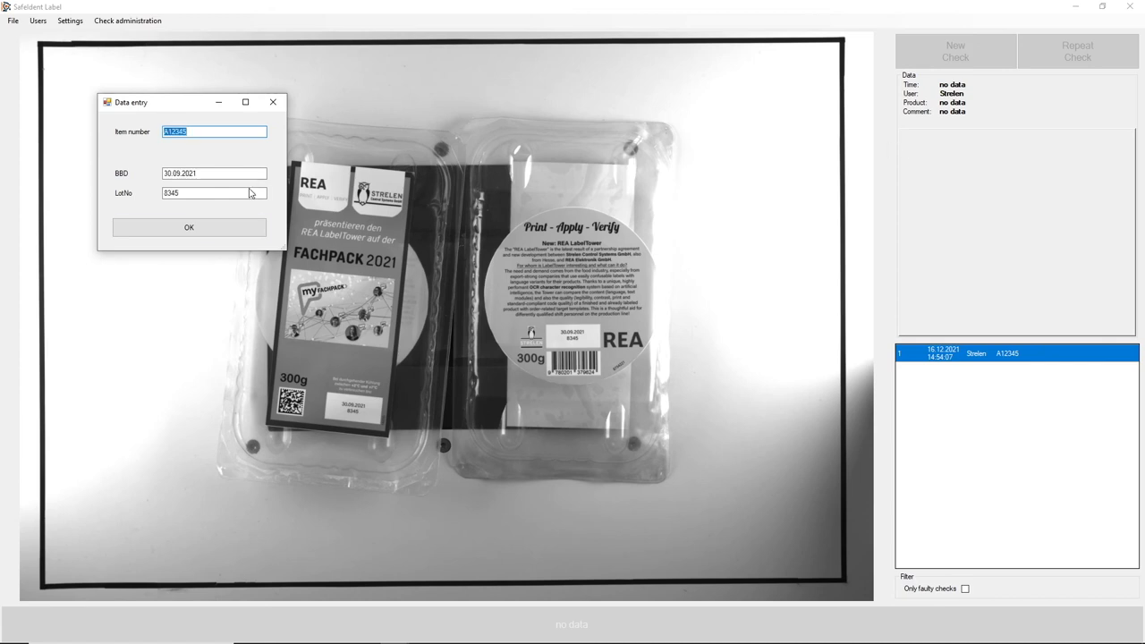
- Confirm the data, continue the code check, and view the barcode grade with all checks green OK
left_click(189, 226)
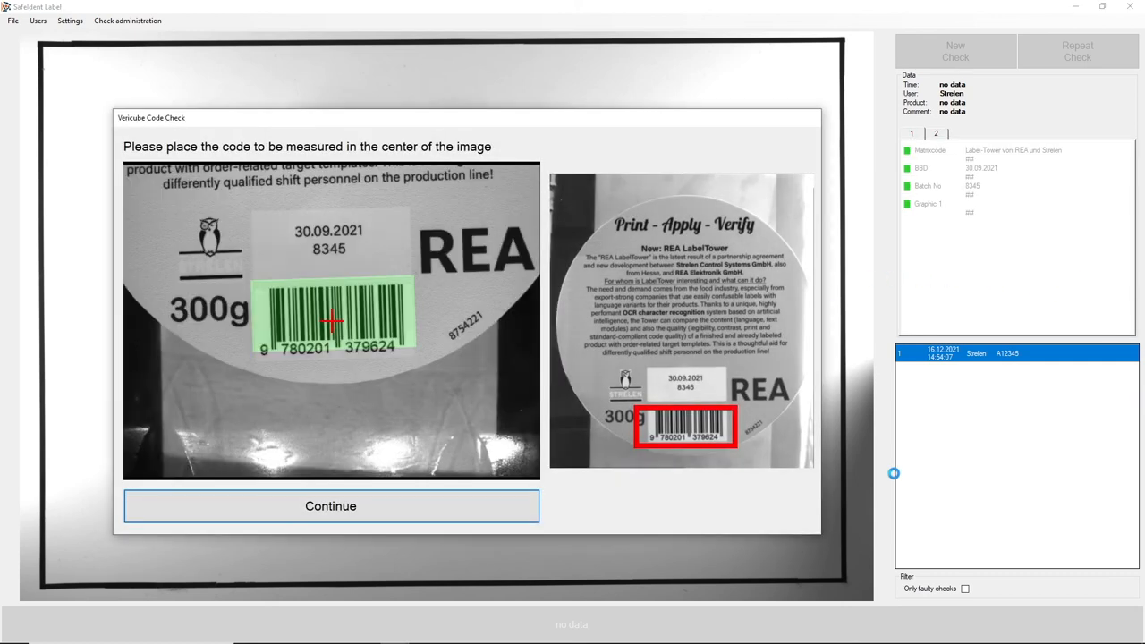
mouse_move(440, 498)
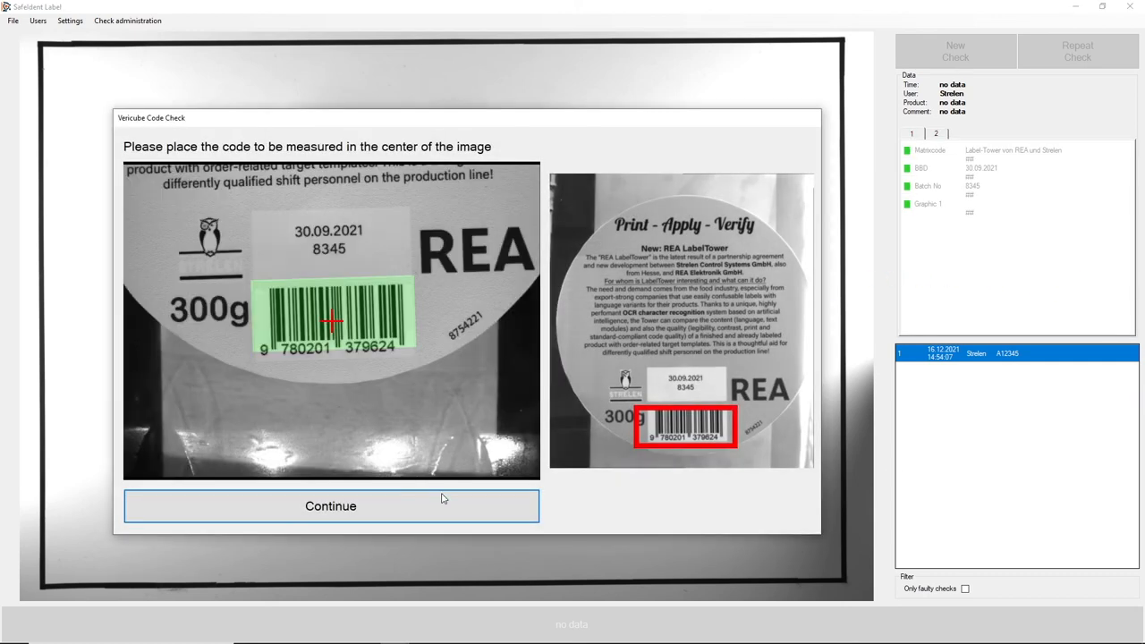
left_click(329, 504)
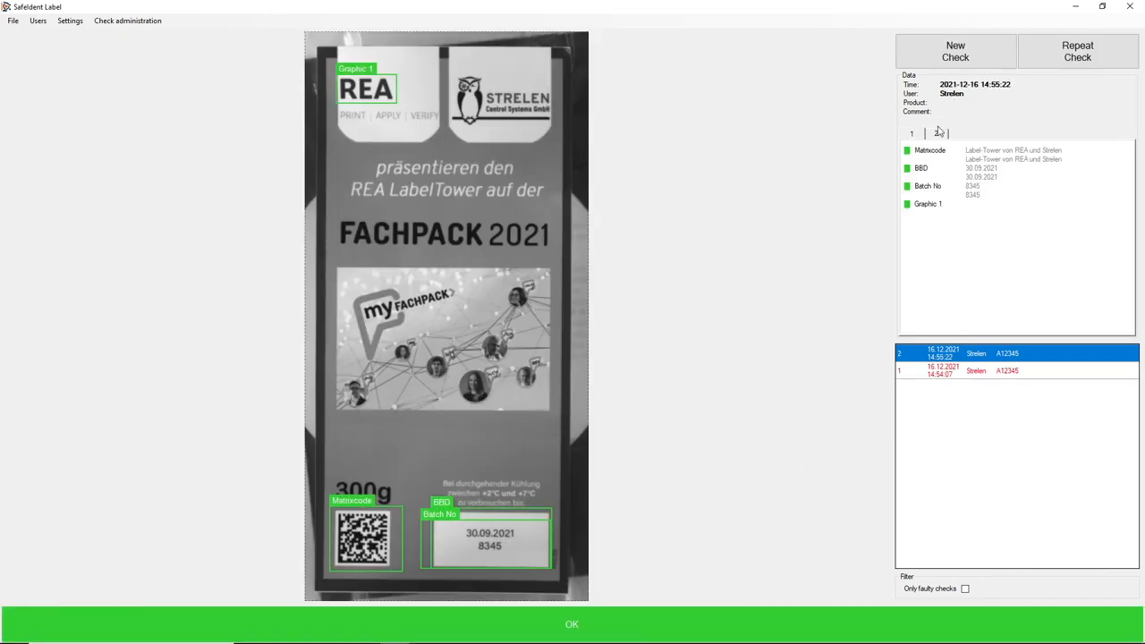
left_click(936, 133)
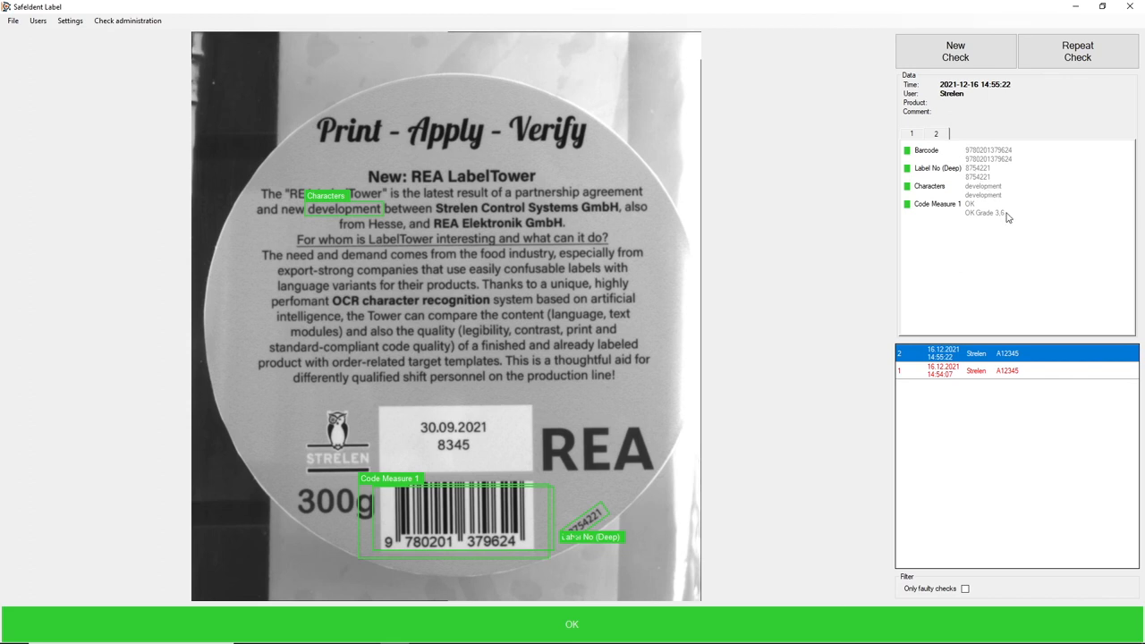
mouse_move(1005, 222)
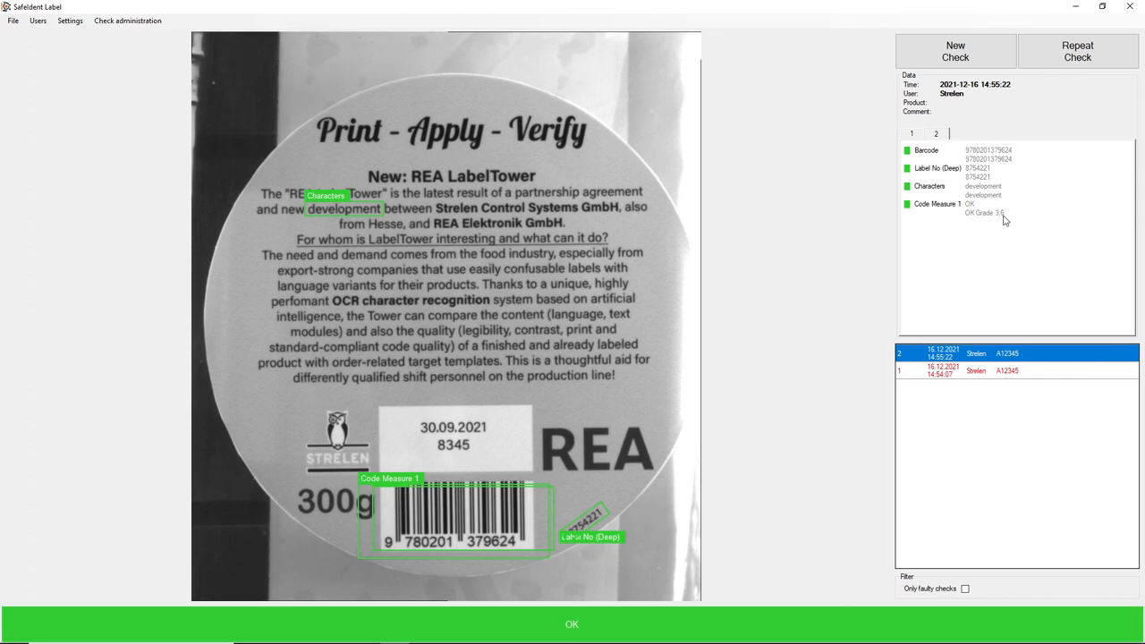